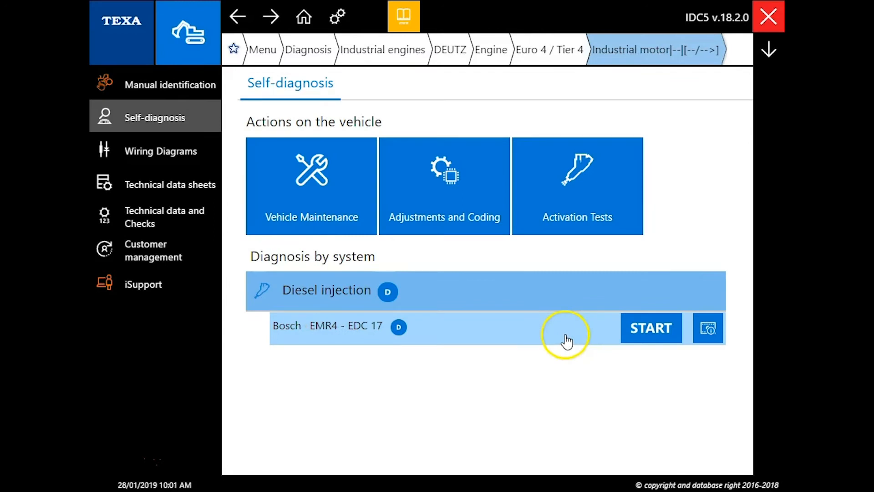
mouse_move(581, 339)
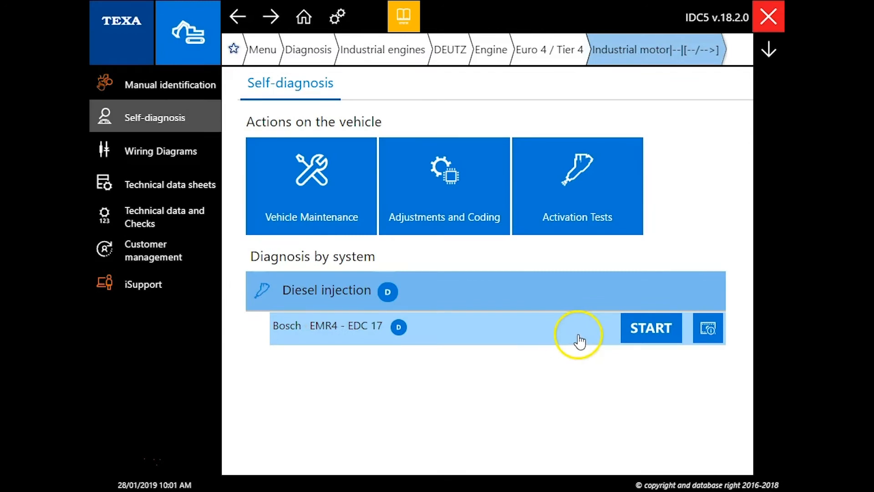
mouse_move(647, 329)
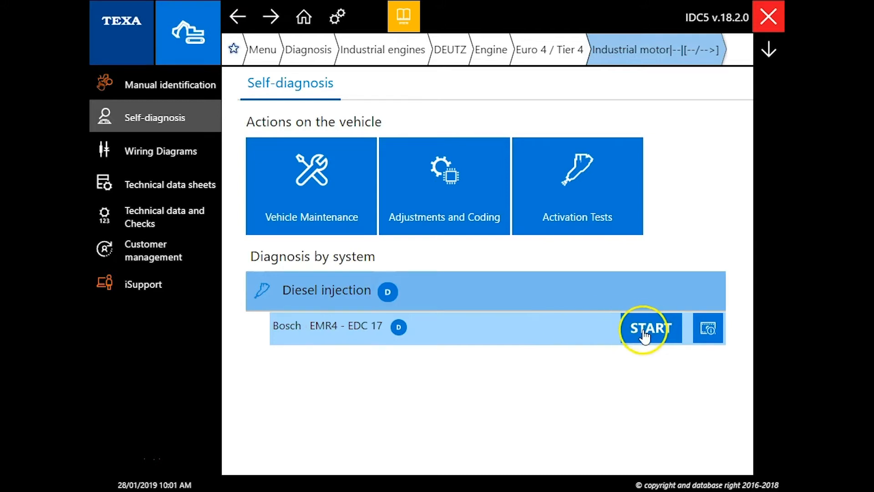
Step: Start real self-diagnosis of the Bosch EMR4 - EDC 17 using cable 3151/T27
left_click(650, 327)
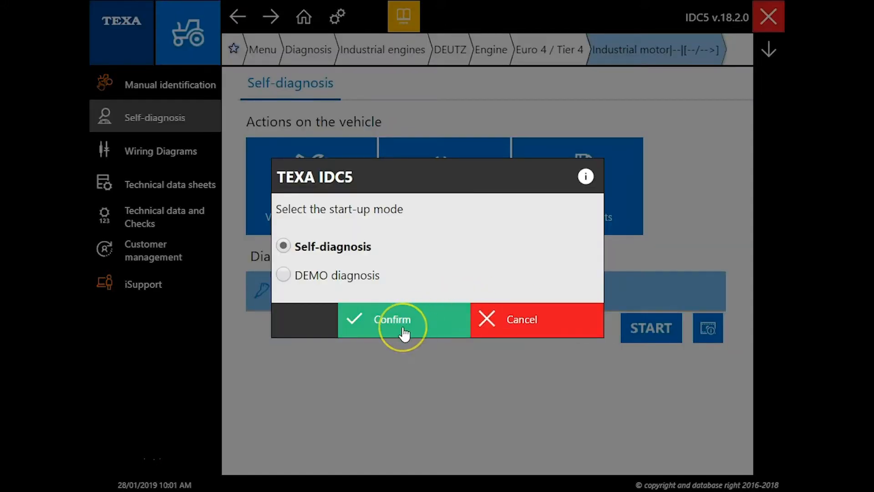
left_click(403, 319)
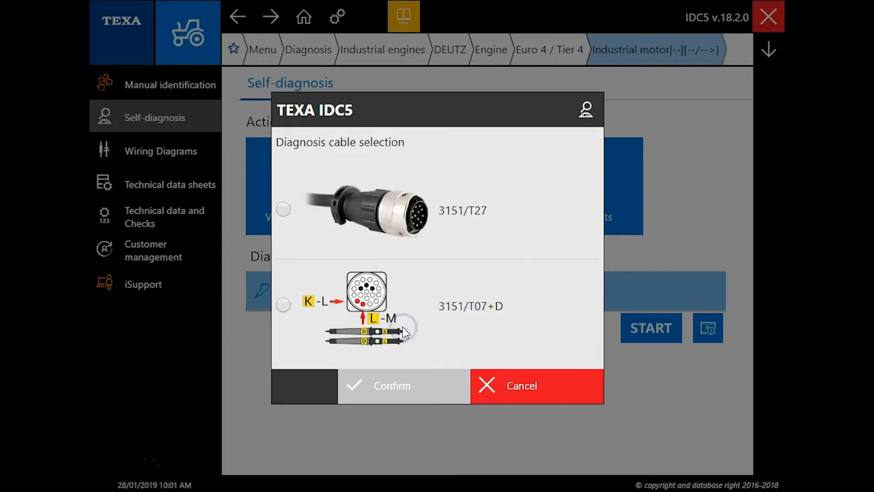
left_click(283, 209)
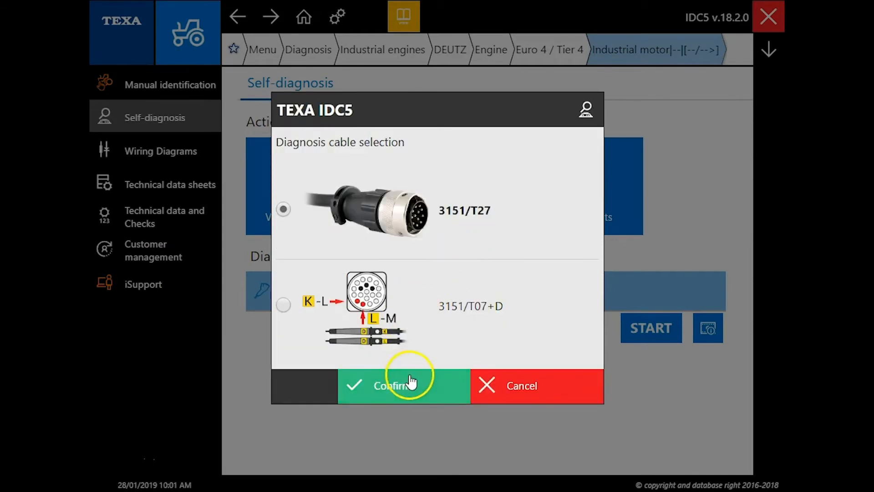
left_click(403, 385)
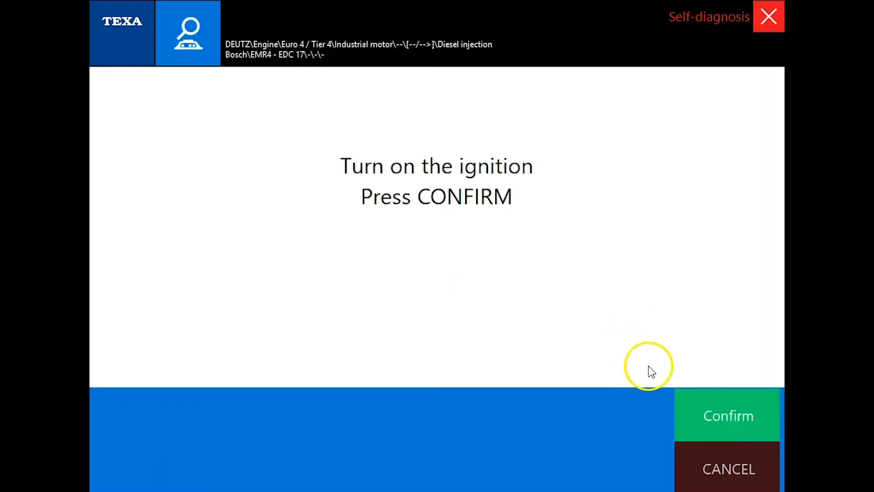
Step: Confirm ignition is on and set the engine type to 4 cylinders
left_click(728, 415)
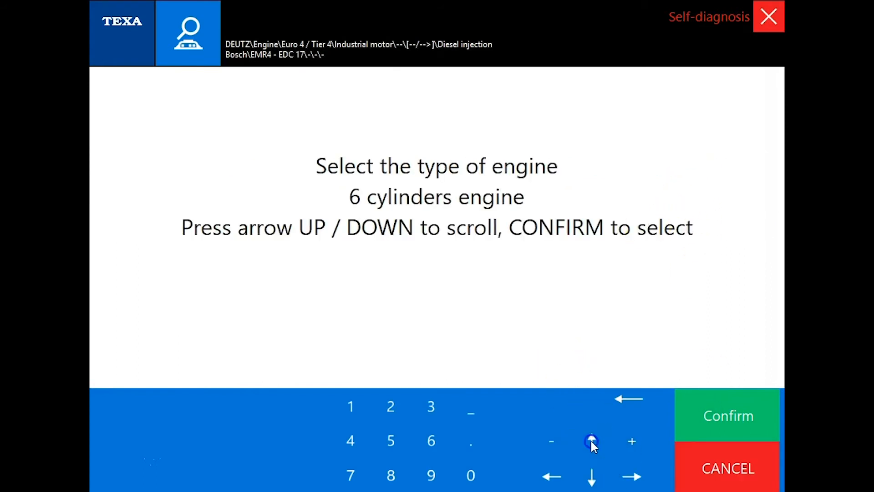
left_click(591, 440)
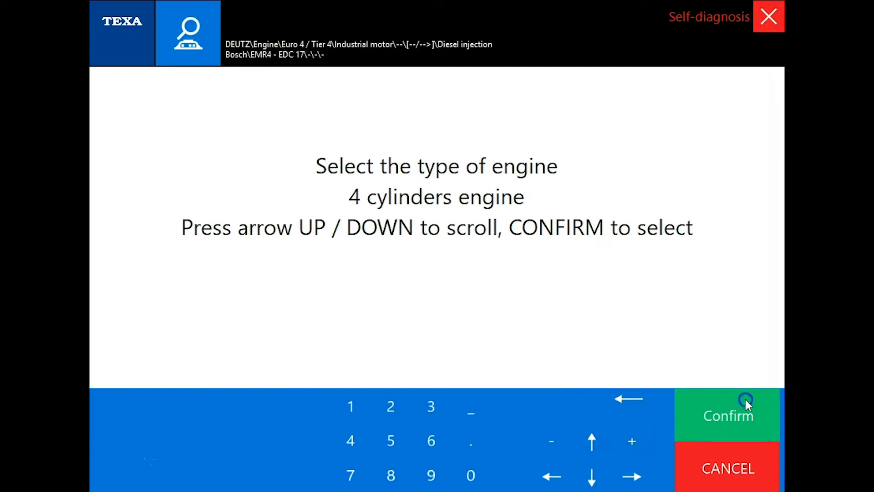
left_click(728, 415)
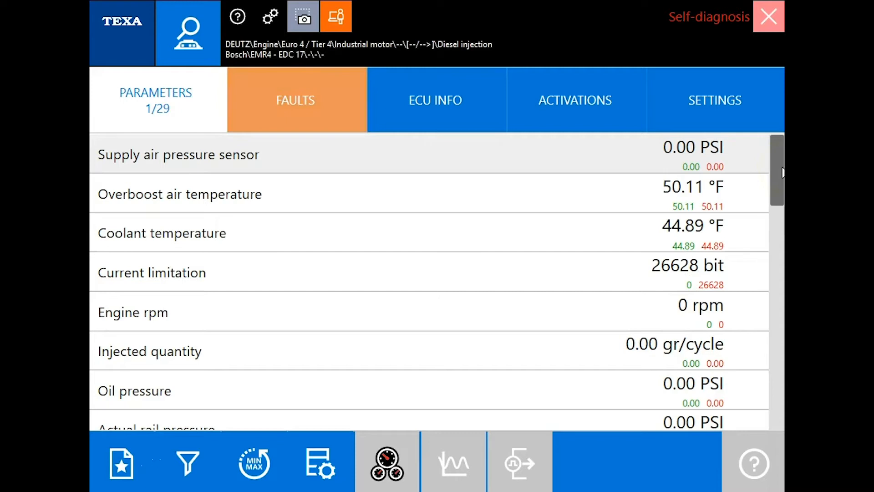
Step: Review all 29 live parameters, then view the stored Starter relay (MEM) fault
scroll("down", 3)
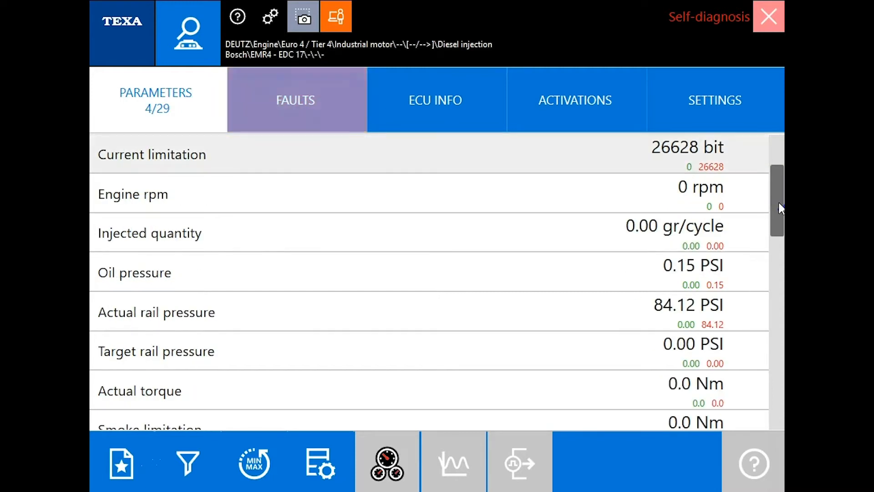
scroll("down", 3)
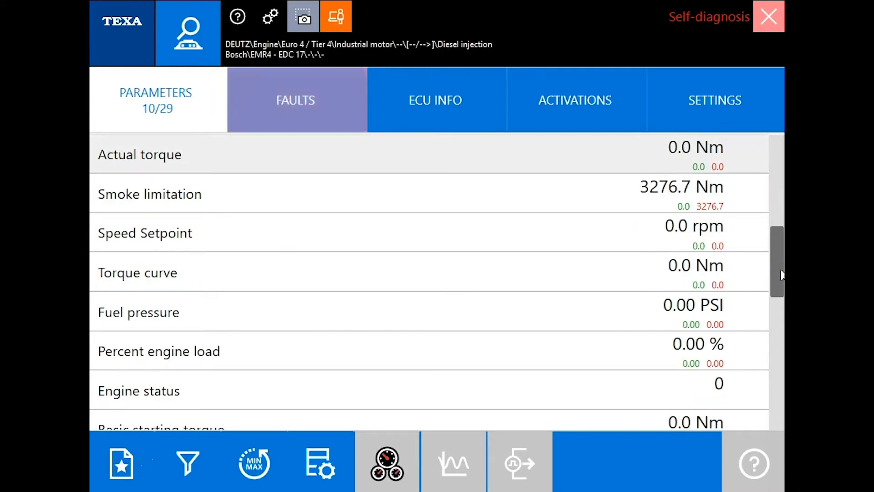
scroll("down", 3)
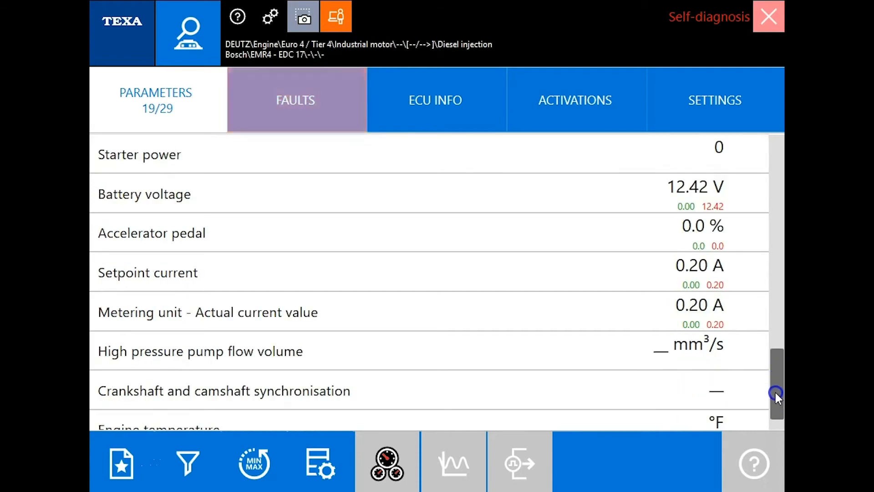
scroll("down", 3)
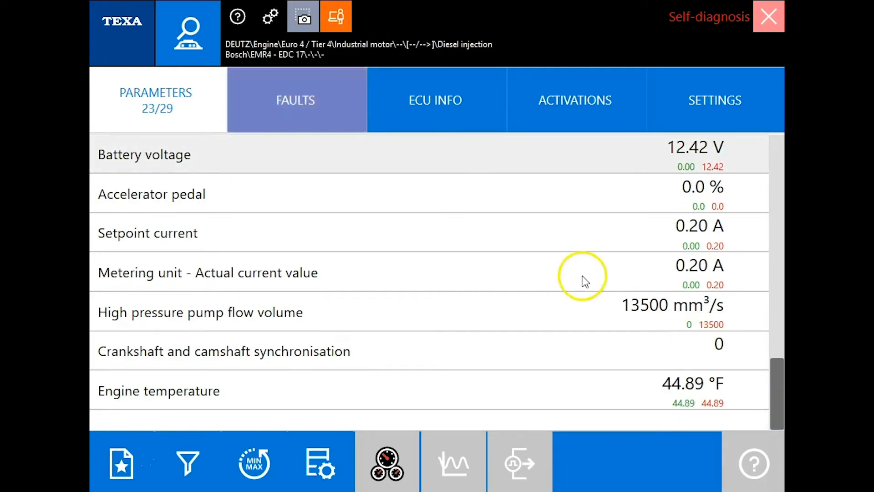
left_click(296, 100)
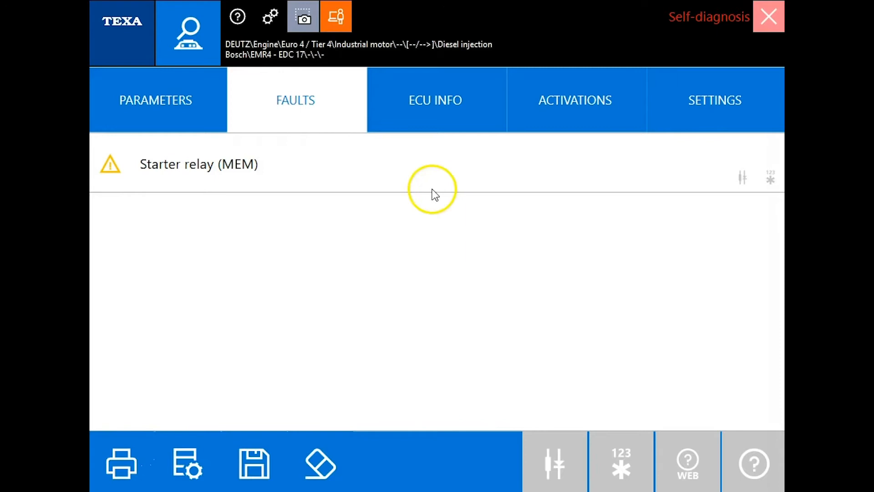
Step: View Starter relay fault details (DTC 956) and ECU identification, then browse activation tests
left_click(198, 164)
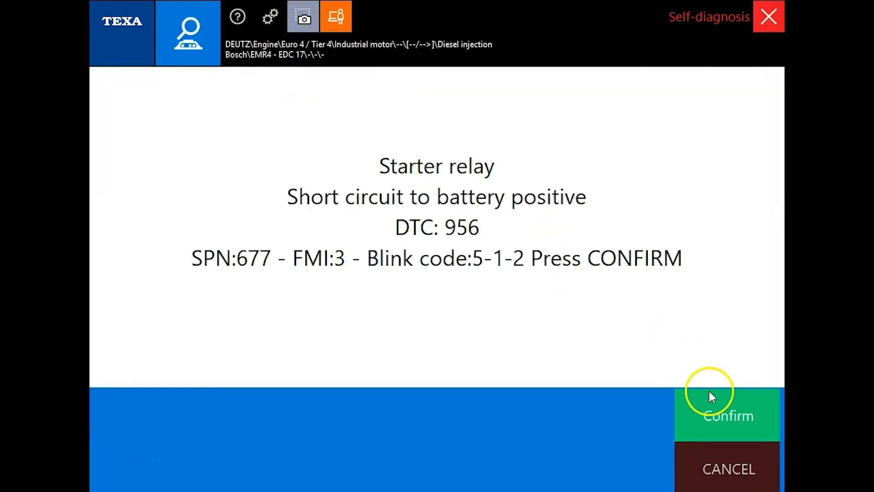
left_click(728, 416)
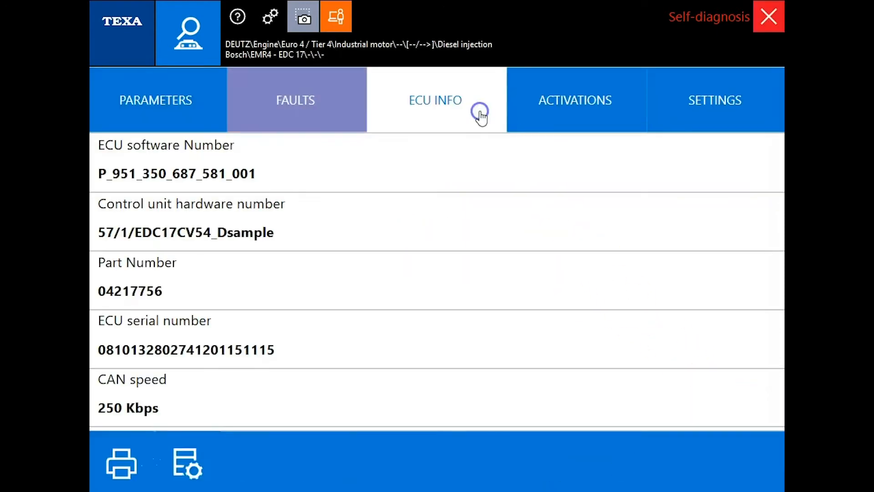
mouse_move(755, 192)
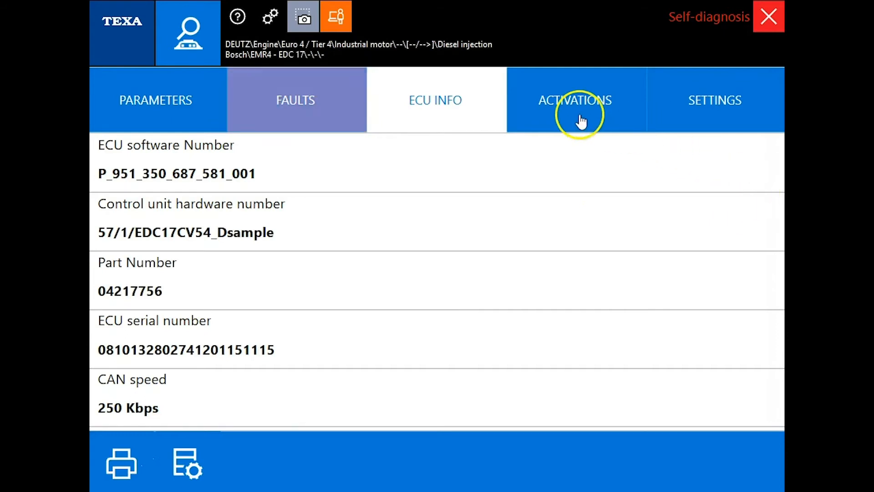
left_click(574, 99)
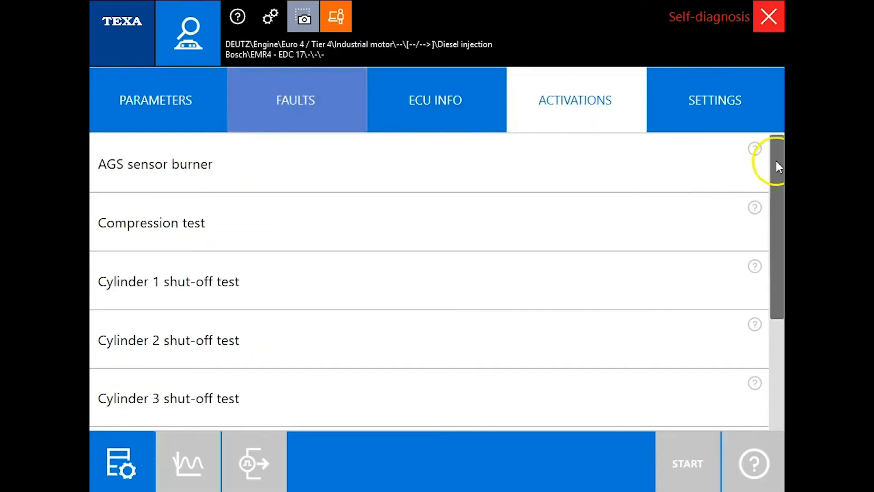
scroll("down", 3)
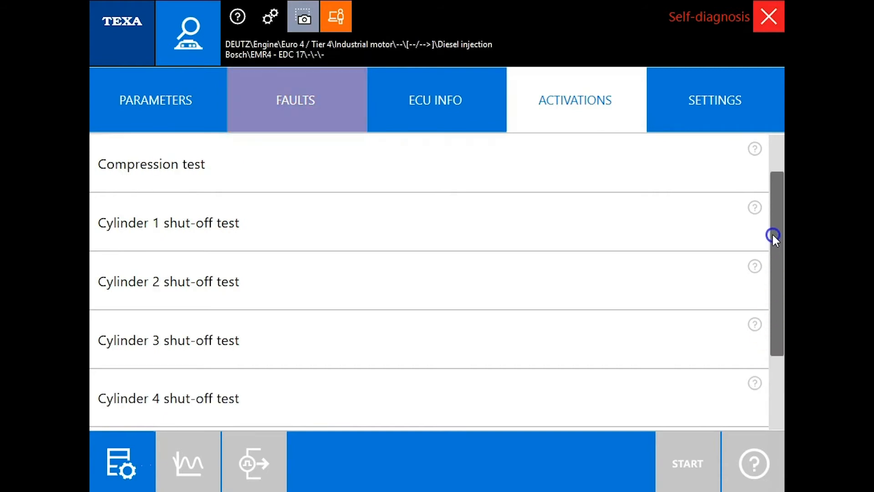
scroll("up", 3)
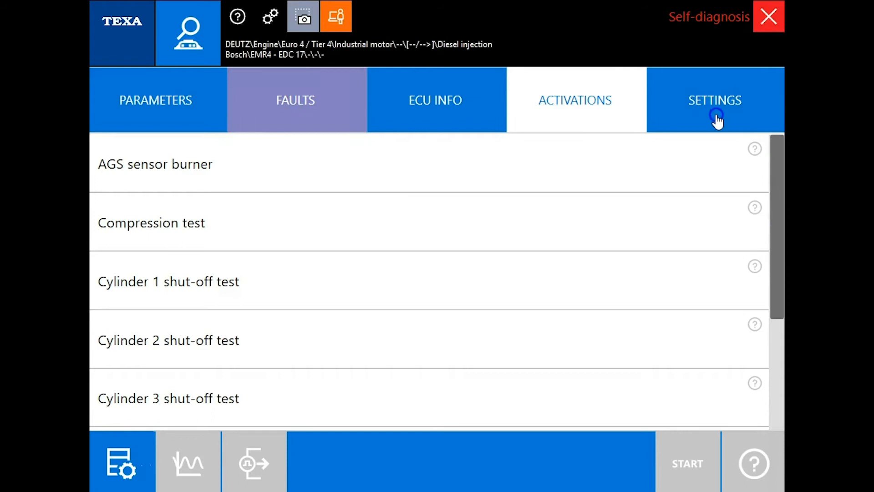
Step: Show the engine settings procedures, including counter reset, DPF soot load reset and injector coding
left_click(715, 100)
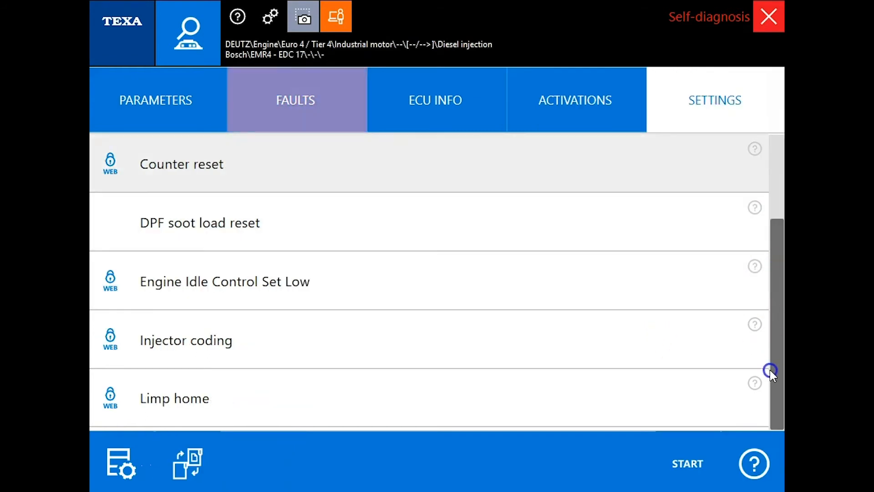
scroll("up", 3)
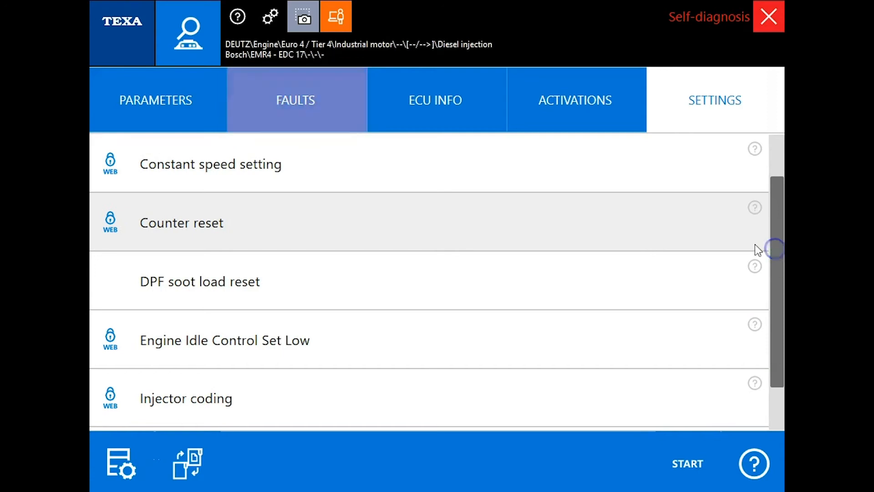
mouse_move(698, 469)
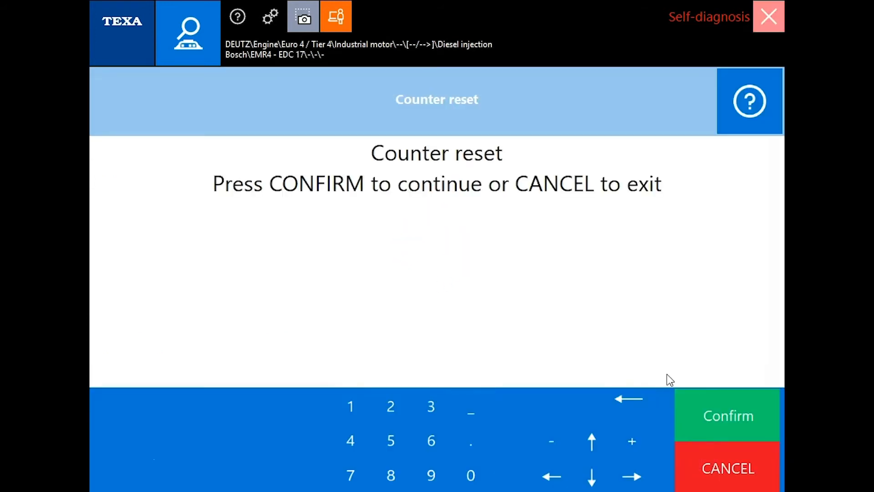
mouse_move(672, 382)
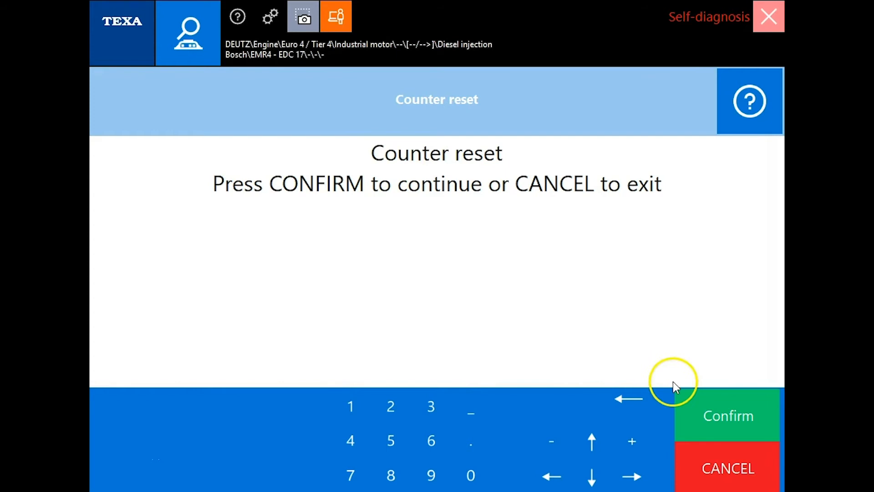
Step: Change the Pressure relief valve counter (PRV) from 5 to 0 and exit the procedure
left_click(727, 415)
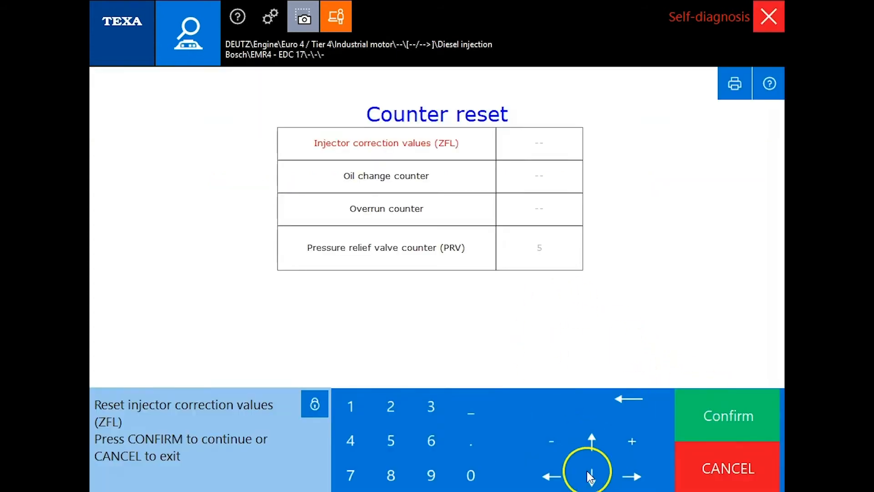
left_click(590, 475)
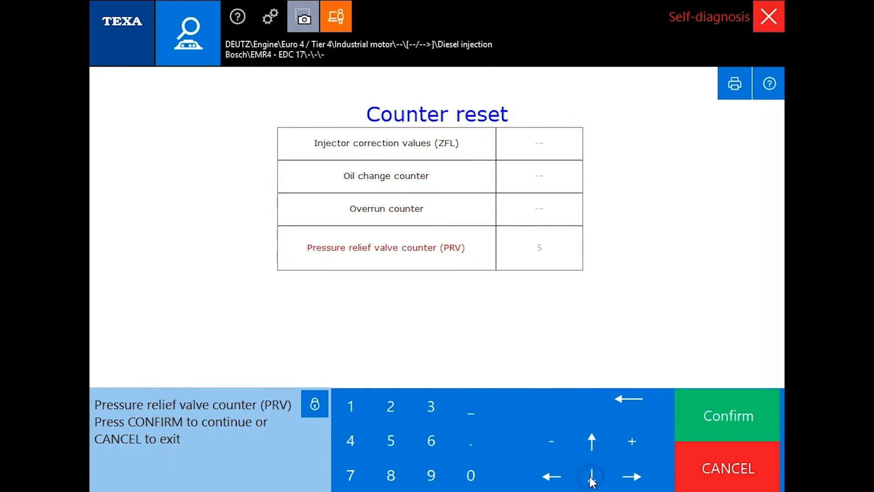
left_click(728, 416)
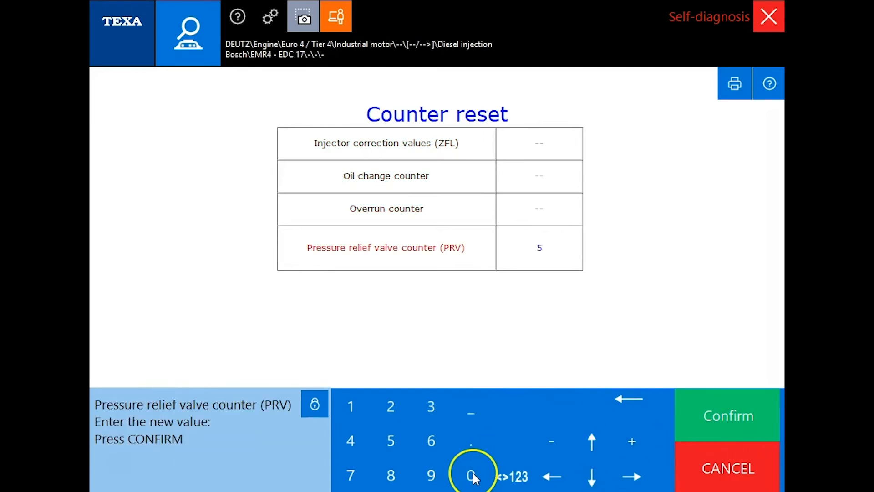
left_click(472, 475)
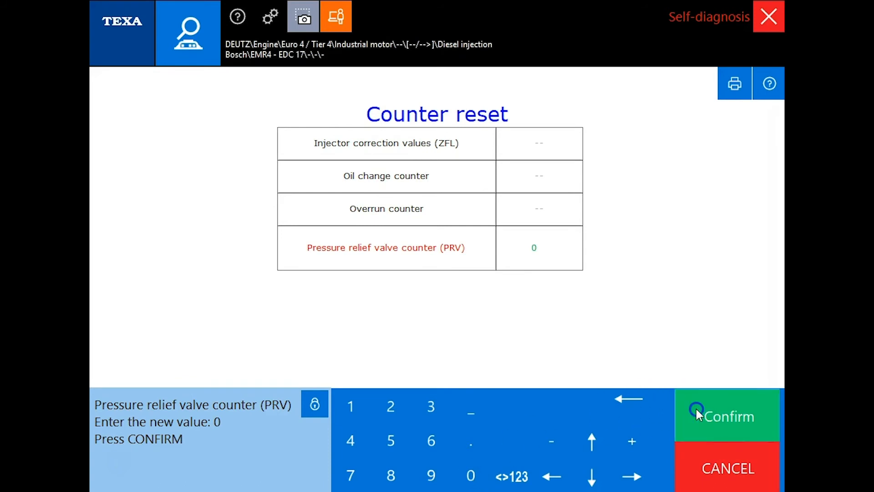
left_click(727, 416)
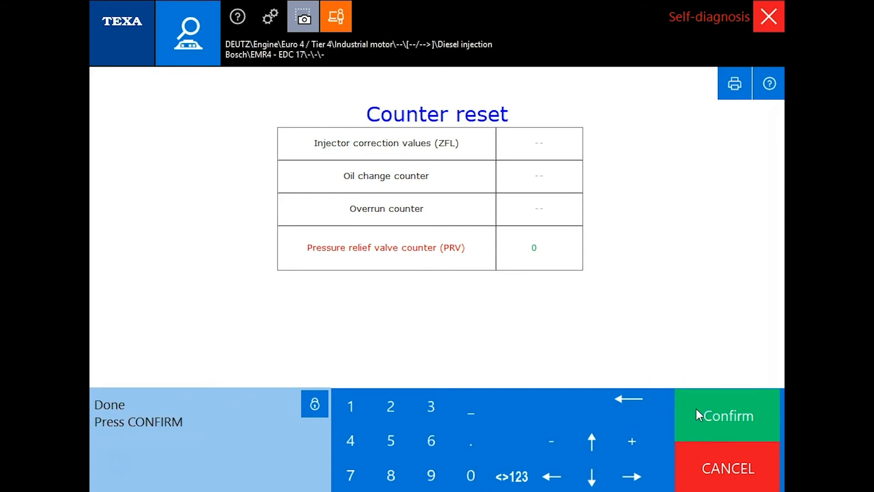
left_click(727, 415)
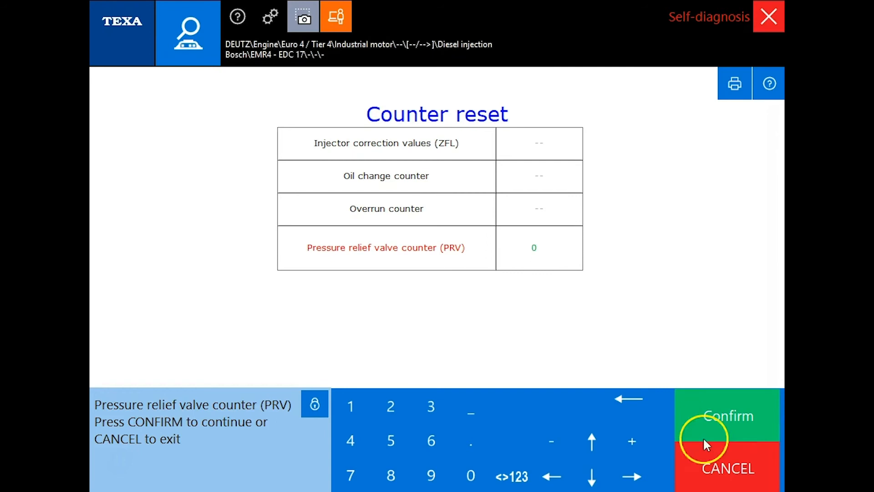
left_click(728, 468)
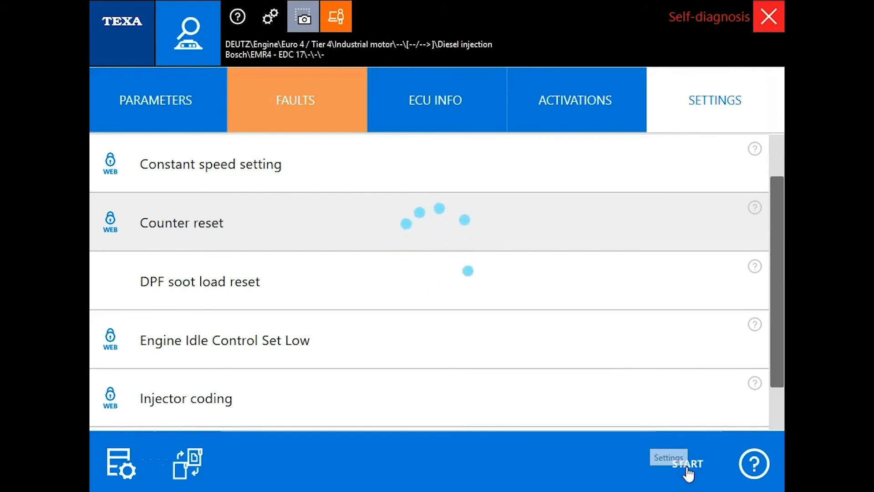
Step: Relaunch the Counter reset procedure and confirm continuing into it
left_click(689, 464)
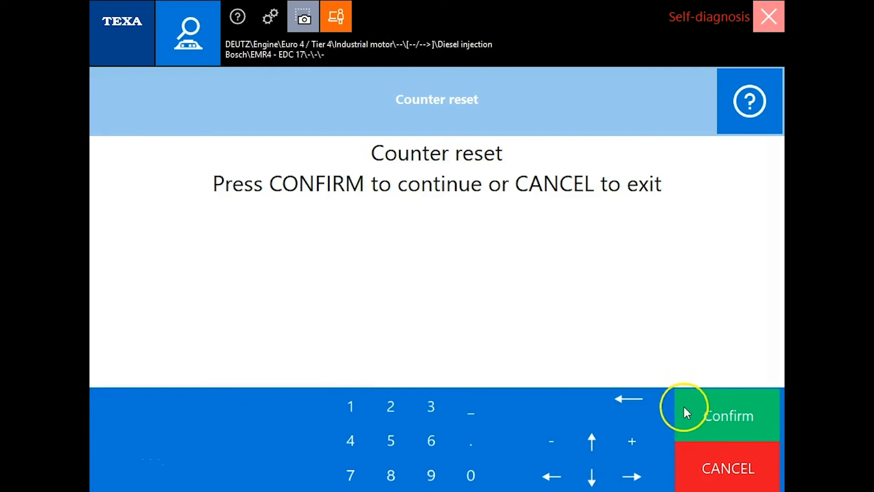
left_click(728, 415)
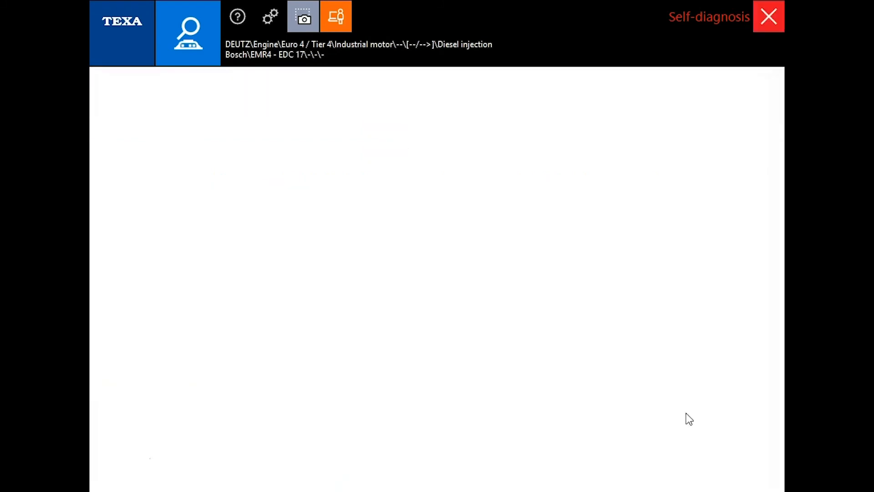